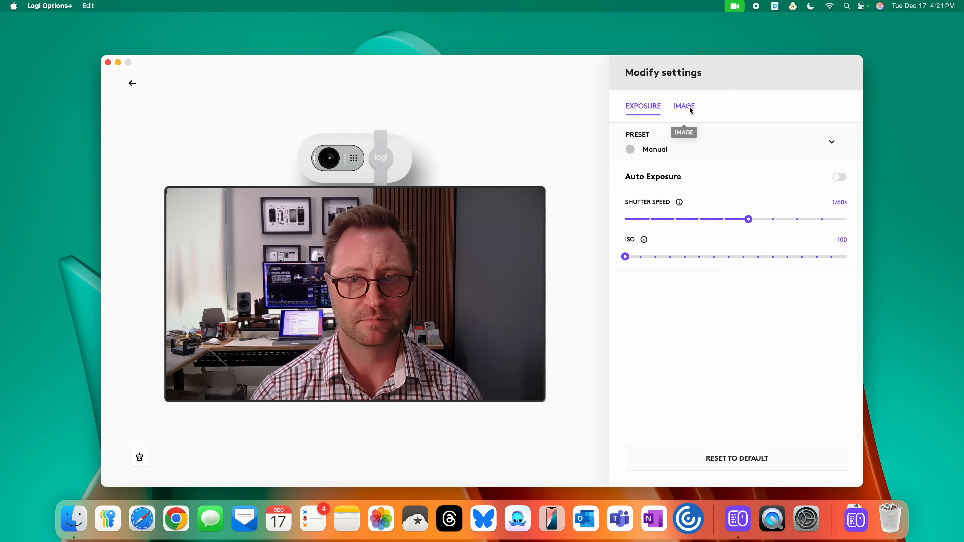
Step: Show the webcam IMAGE adjustments and fine-tune the Sharpness slider
{"action": "left_click", "coordinate": [684, 107]}
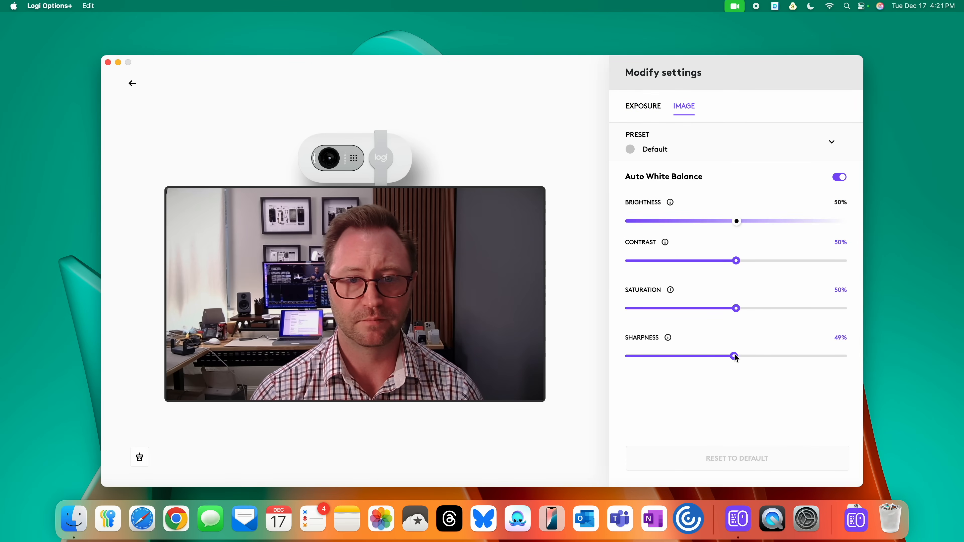
{"action": "left_click_drag", "start_coordinate": [734, 356], "coordinate": [698, 355]}
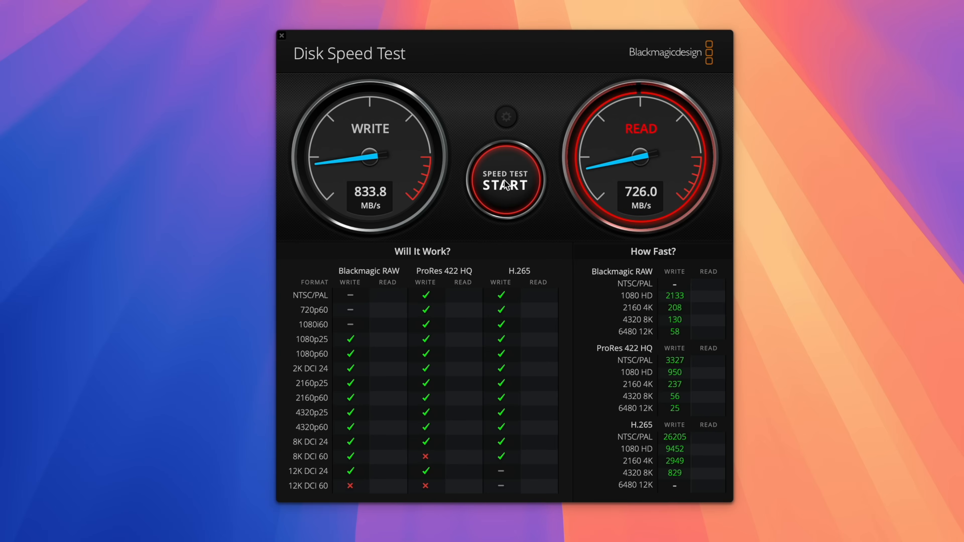
Step: In Final Cut Pro, jump to the OWC Envoy Ultra vs Sabrent Rocket Q speed-test comparison clip
{"action": "left_click", "coordinate": [506, 183]}
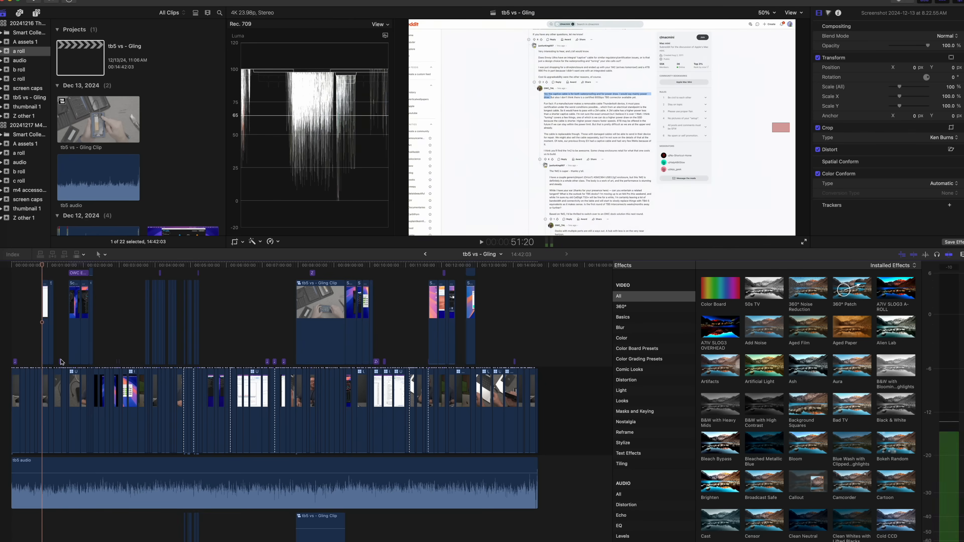
{"action": "left_click", "coordinate": [81, 359]}
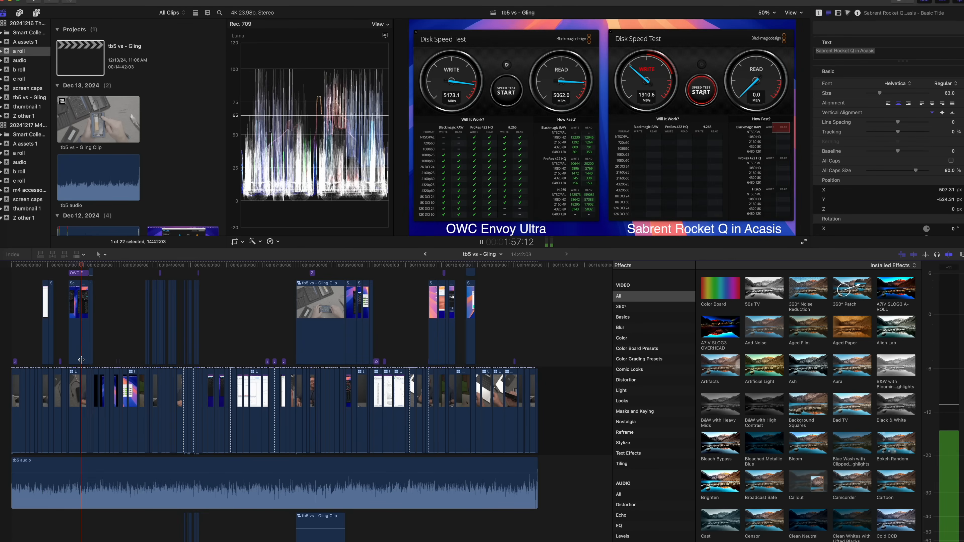